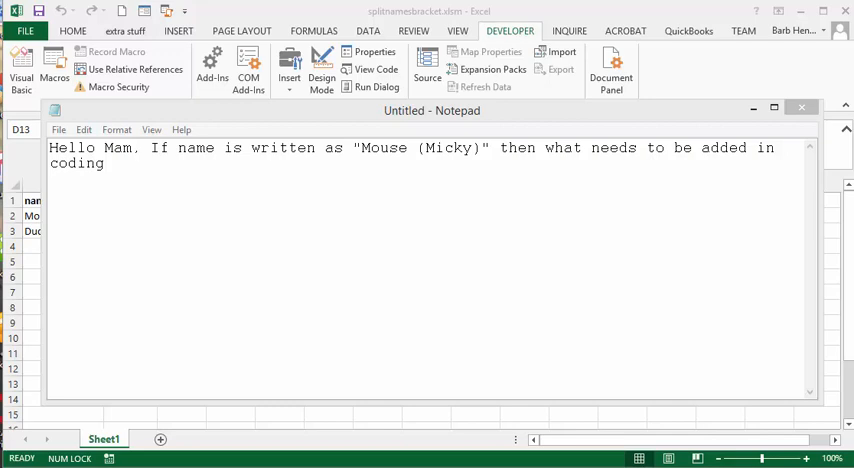
{"action": "mouse_move", "coordinate": [758, 71]}
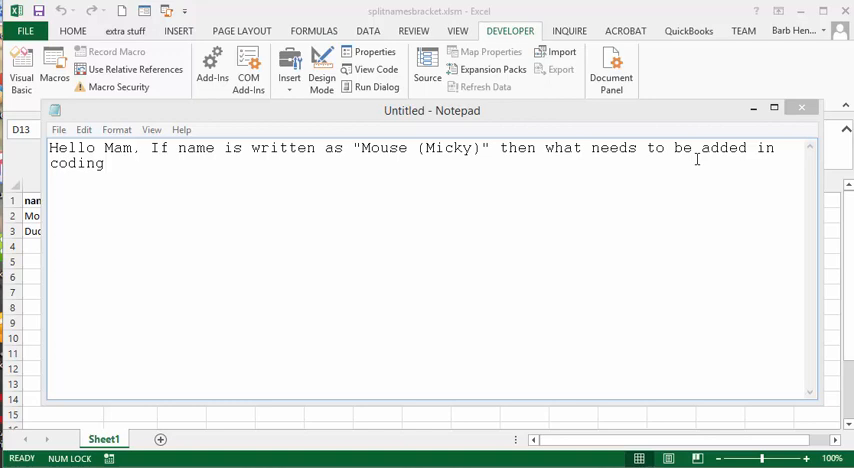
Step: Step through splitname with F8, filling firstname for both rows and lastname 'Mouse' for row 2
{"action": "left_click", "coordinate": [801, 108]}
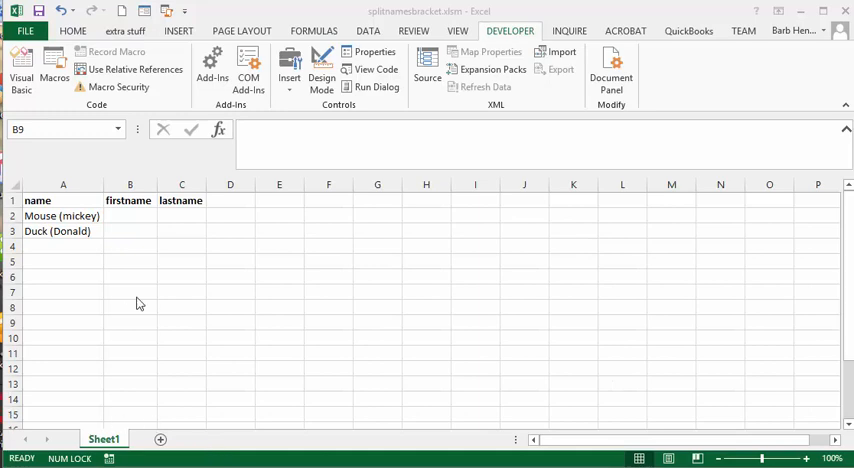
{"action": "mouse_move", "coordinate": [40, 220]}
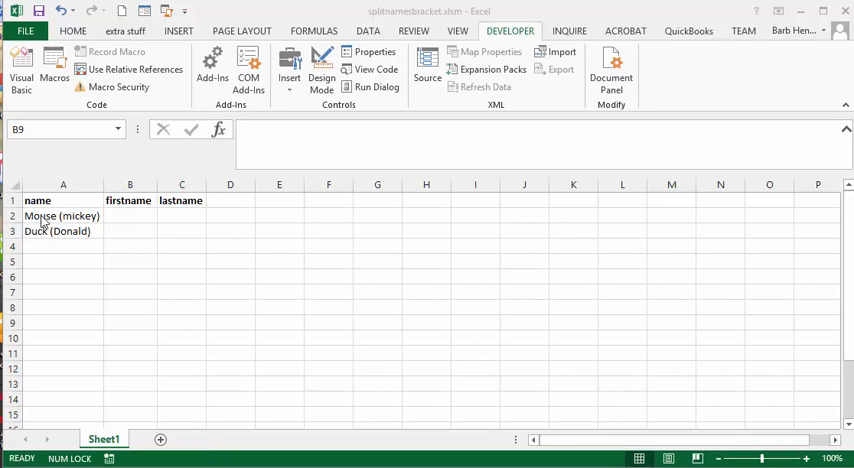
{"action": "mouse_move", "coordinate": [49, 243]}
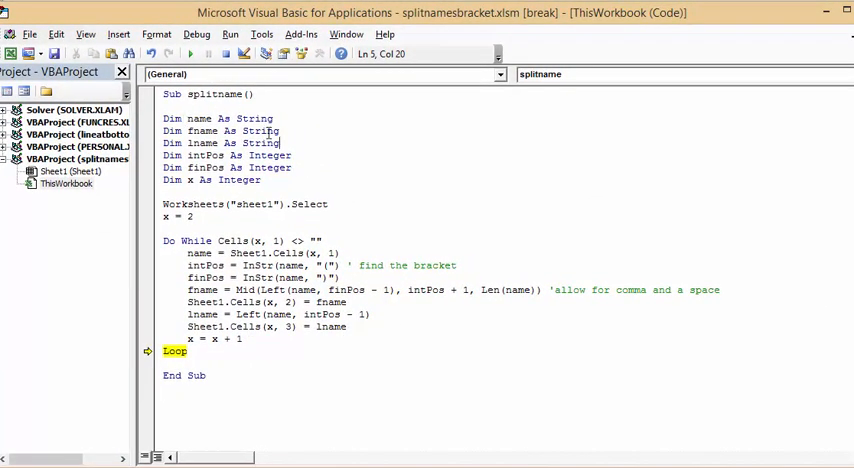
{"action": "mouse_move", "coordinate": [268, 208]}
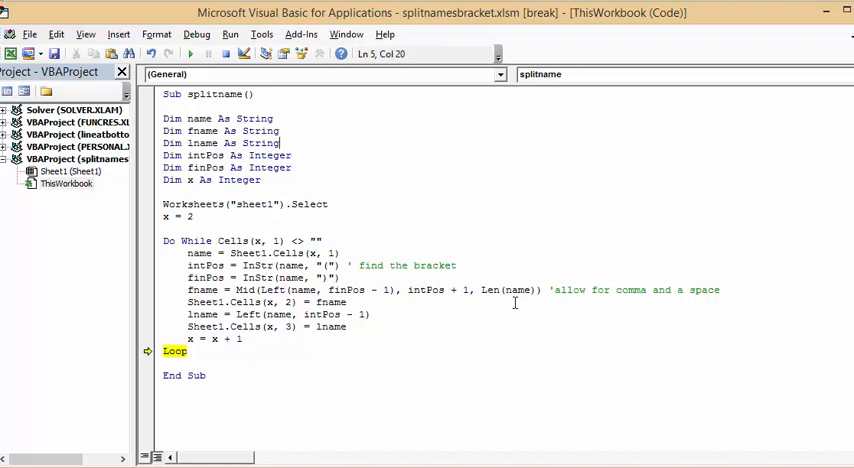
{"action": "mouse_move", "coordinate": [518, 291]}
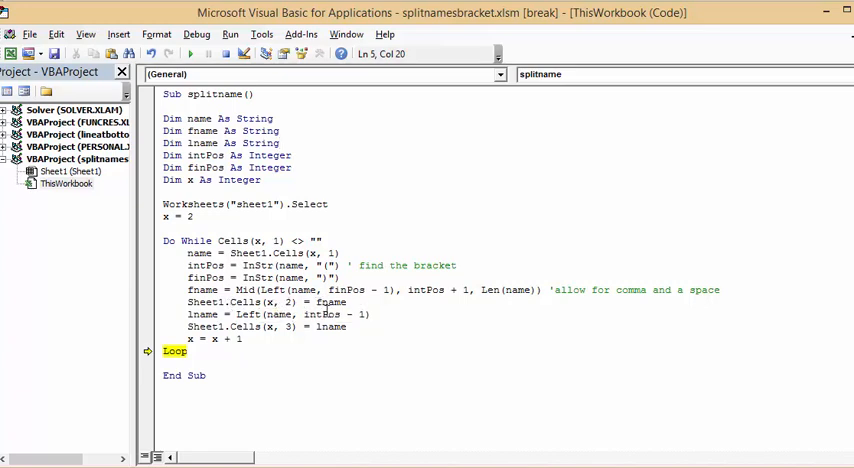
{"action": "mouse_move", "coordinate": [203, 314]}
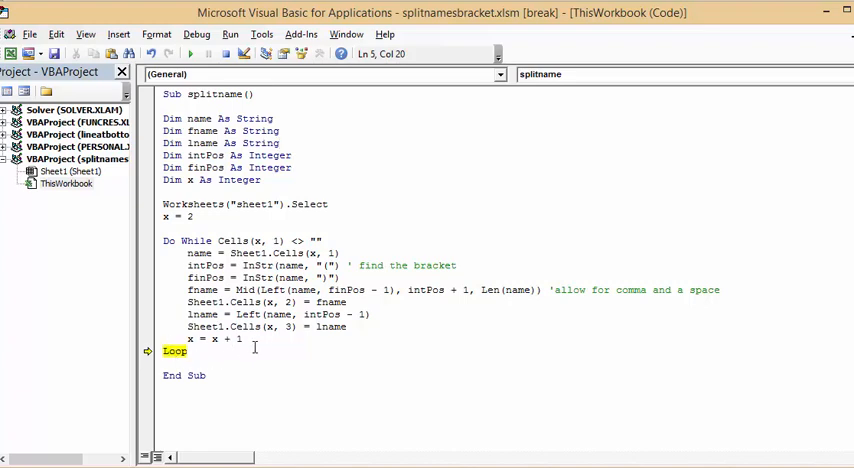
{"action": "mouse_move", "coordinate": [186, 350]}
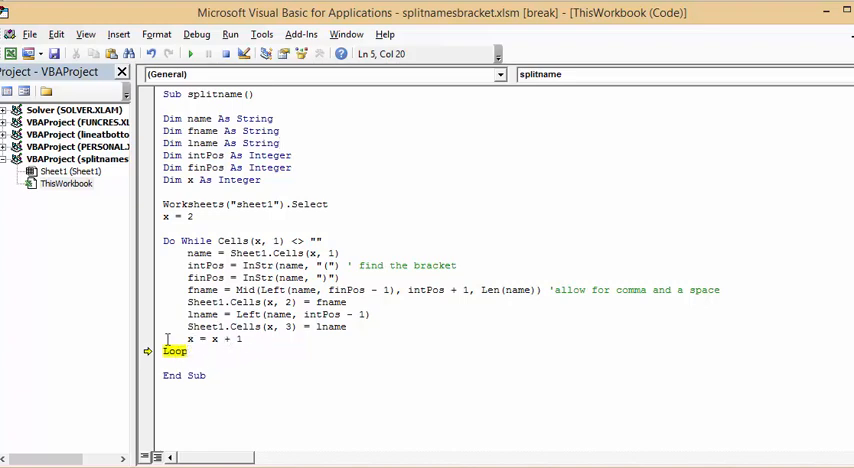
{"action": "left_click", "coordinate": [226, 54]}
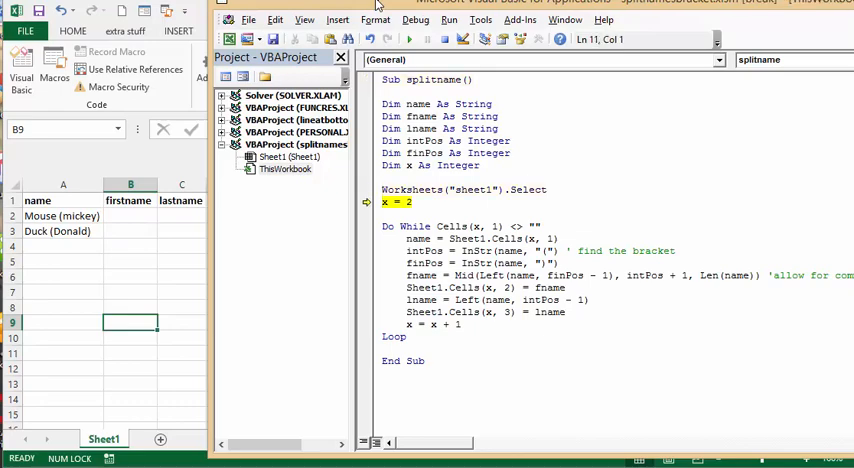
{"action": "key", "text": "F8"}
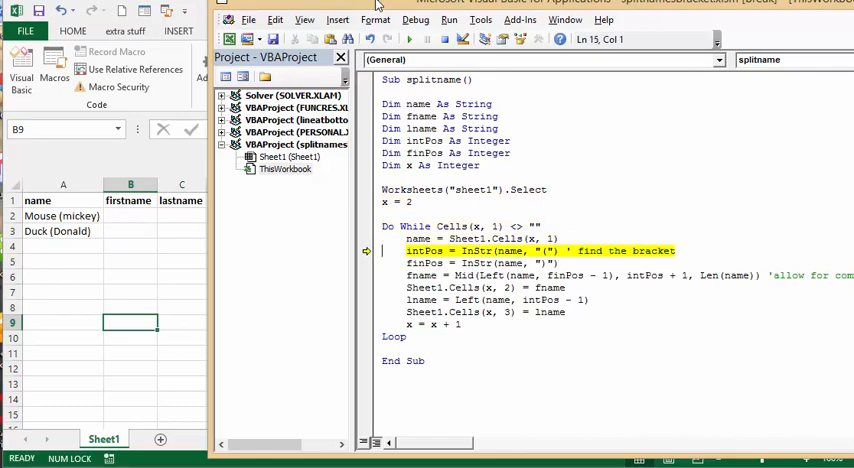
{"action": "key", "text": "F8"}
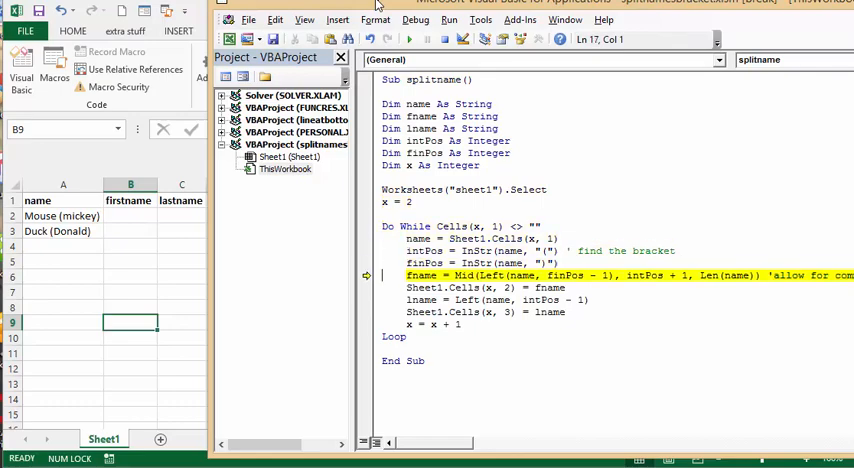
{"action": "key", "text": "F8"}
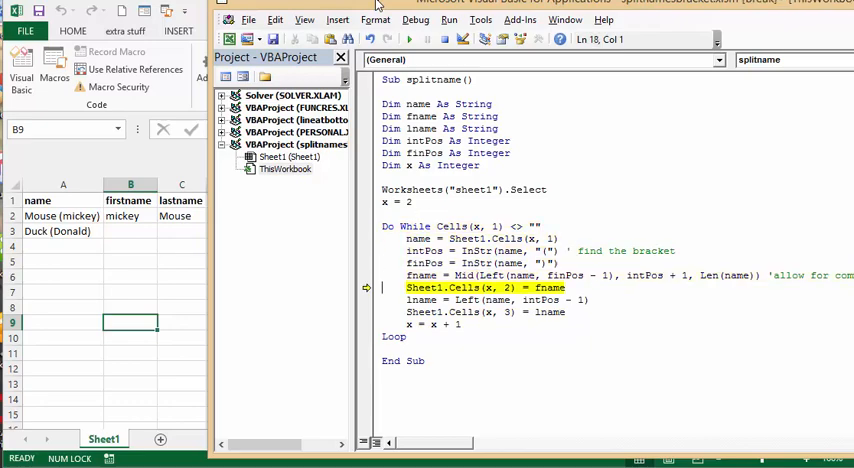
{"action": "key", "text": "F8"}
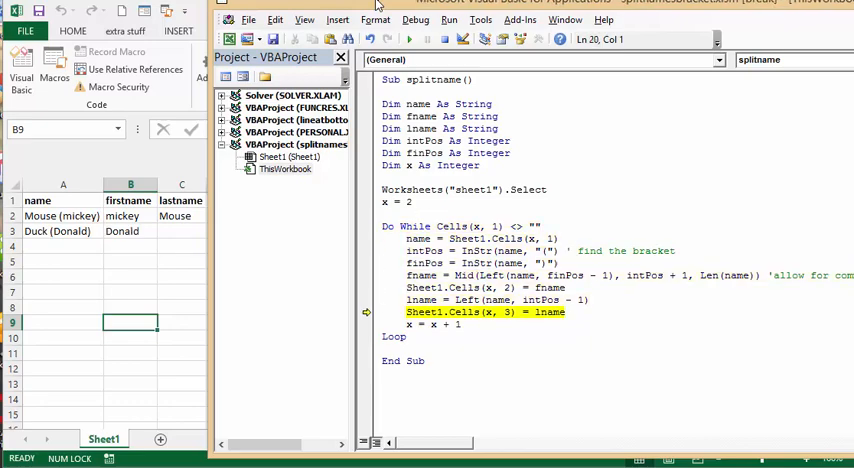